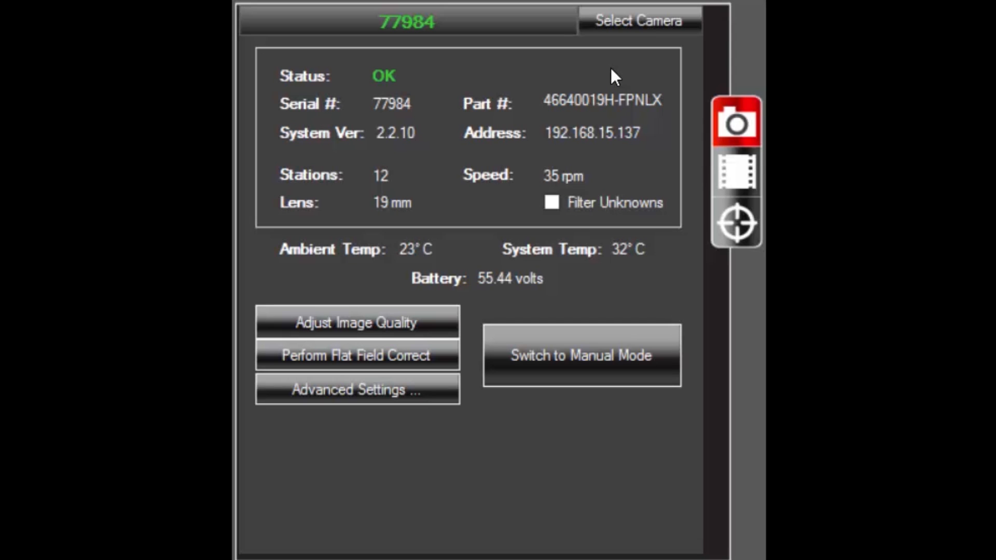
Show the video log recordings, then the manual recordings list with camera, time and duration.
click(638, 21)
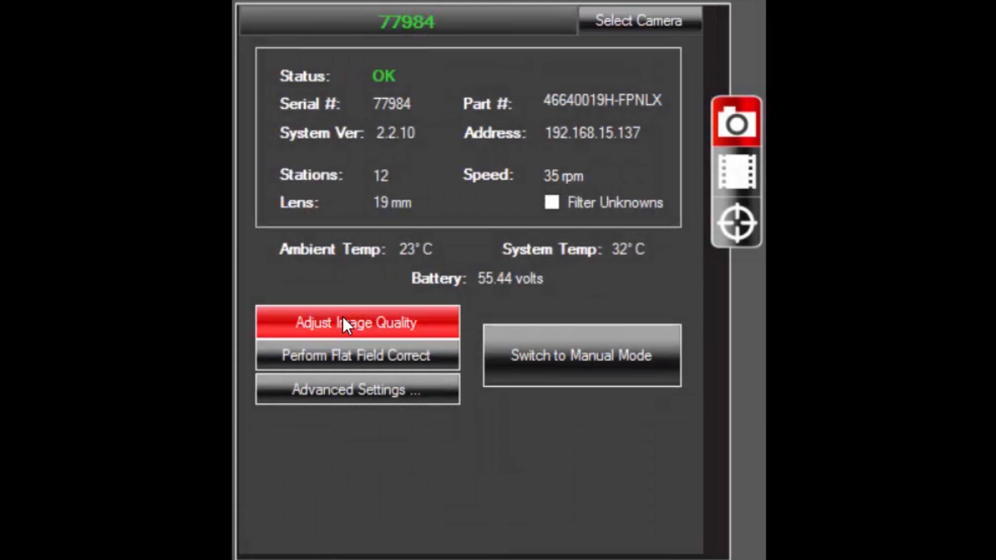
mouse_move(352, 370)
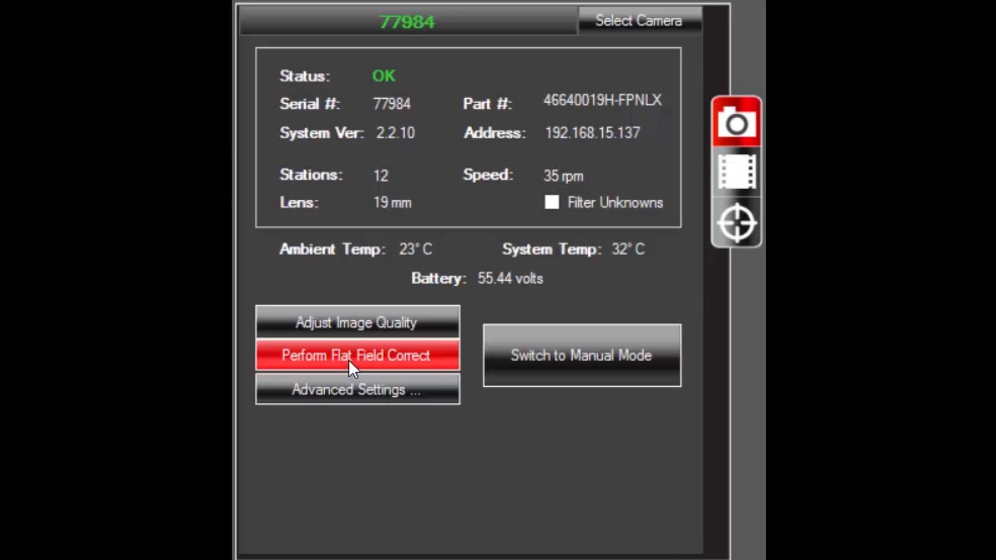
mouse_move(350, 401)
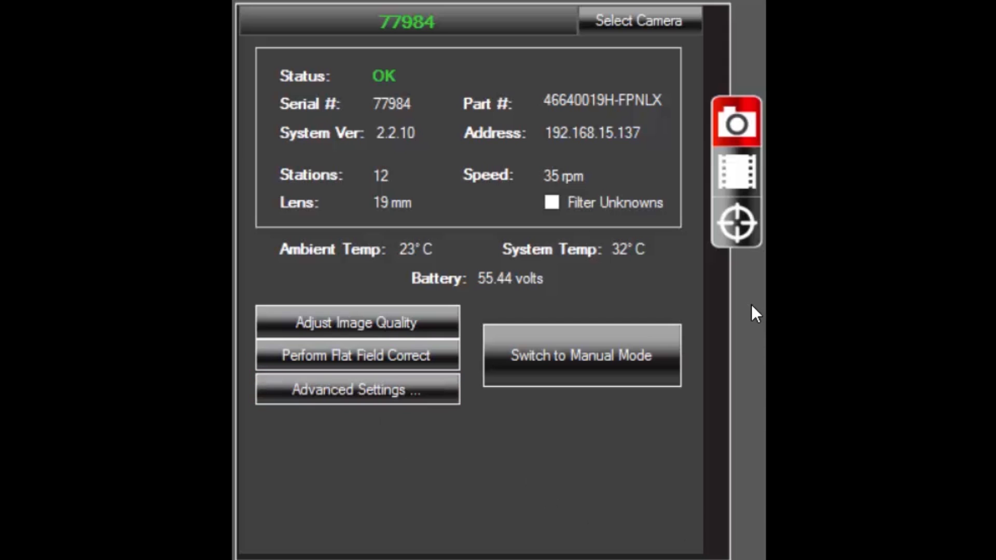
click(737, 179)
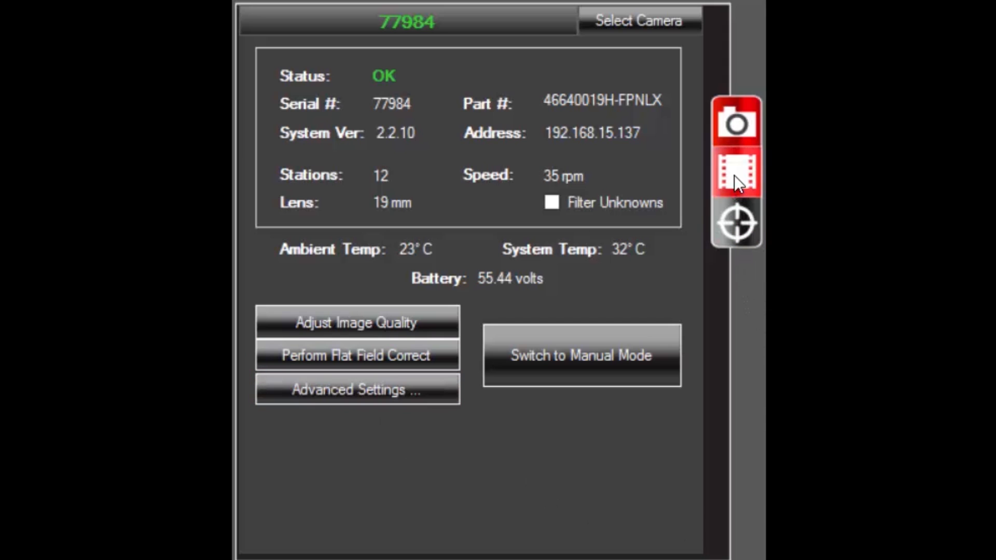
click(738, 179)
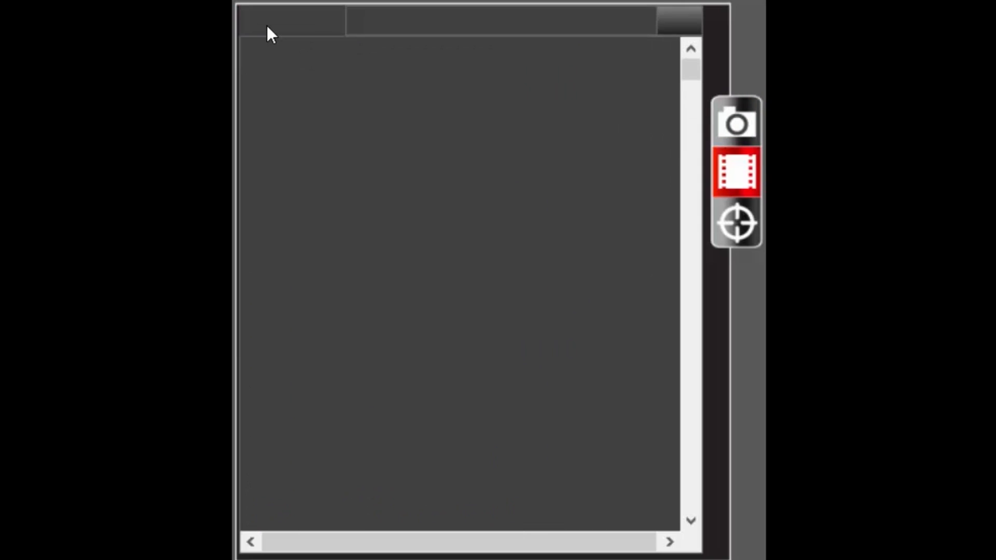
click(265, 25)
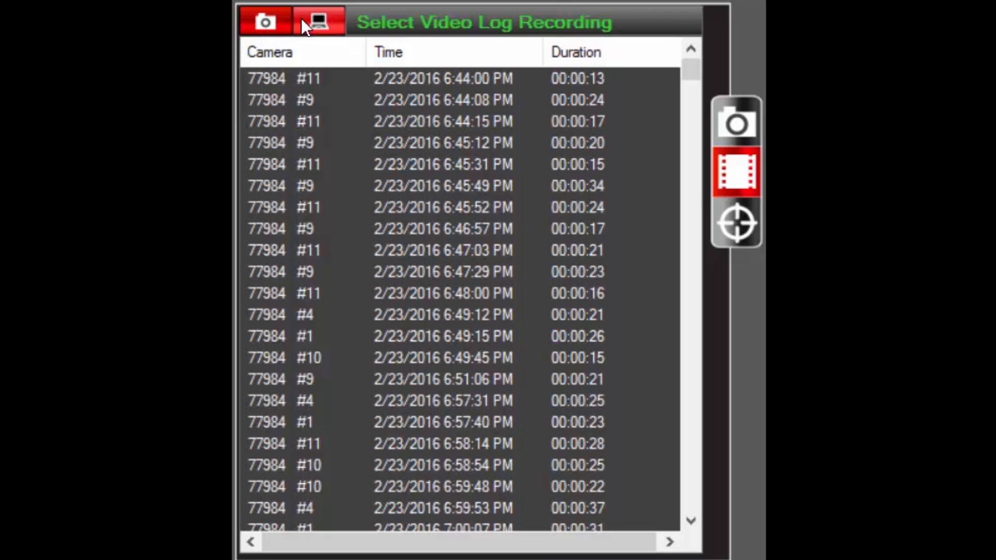
click(318, 21)
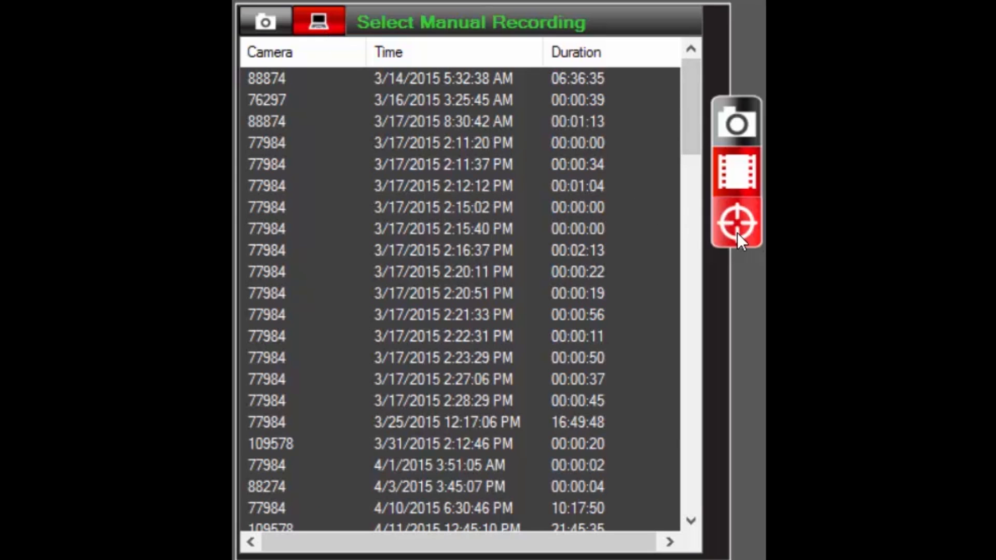
Show the AOI analytics settings and start adding an area of interest.
click(737, 222)
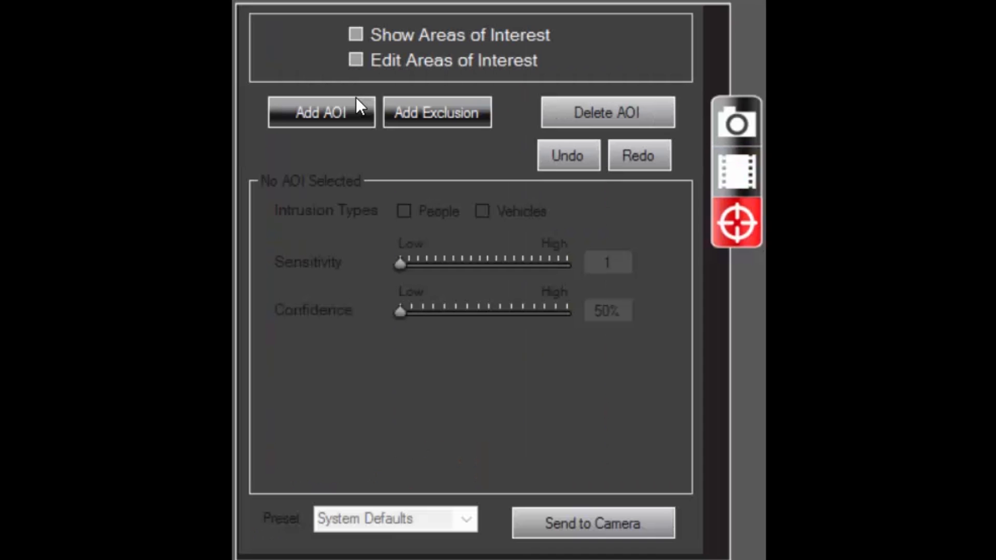
mouse_move(396, 49)
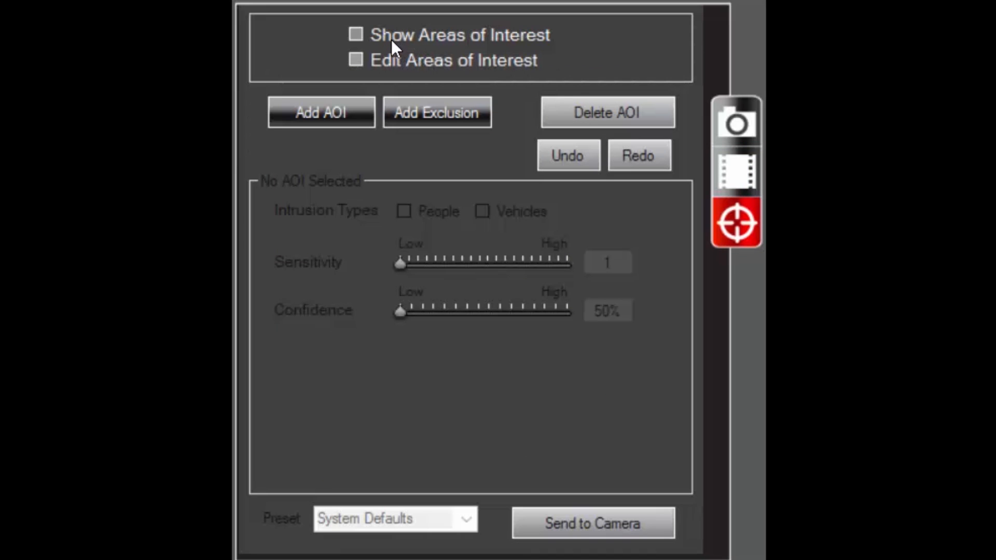
mouse_move(379, 82)
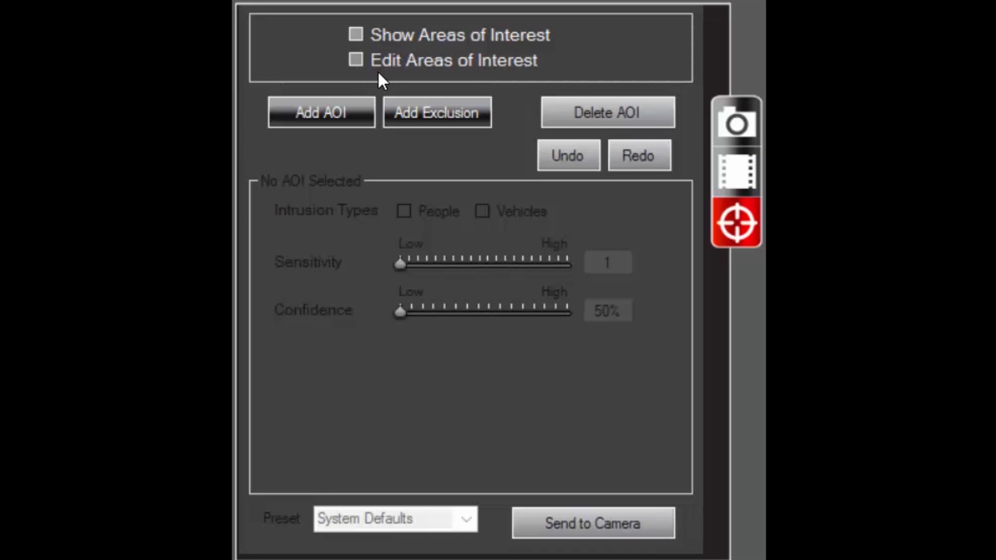
mouse_move(535, 90)
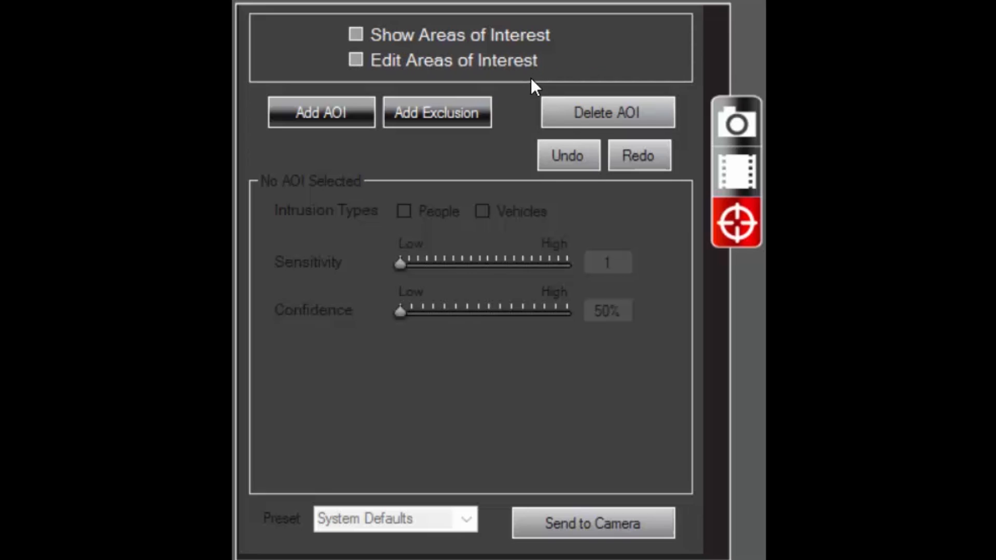
click(322, 112)
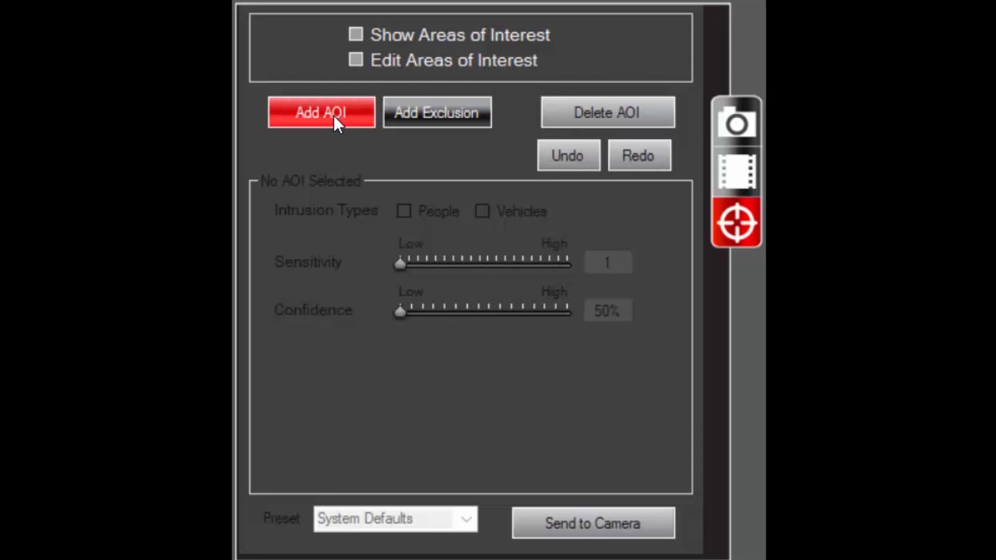
mouse_move(337, 125)
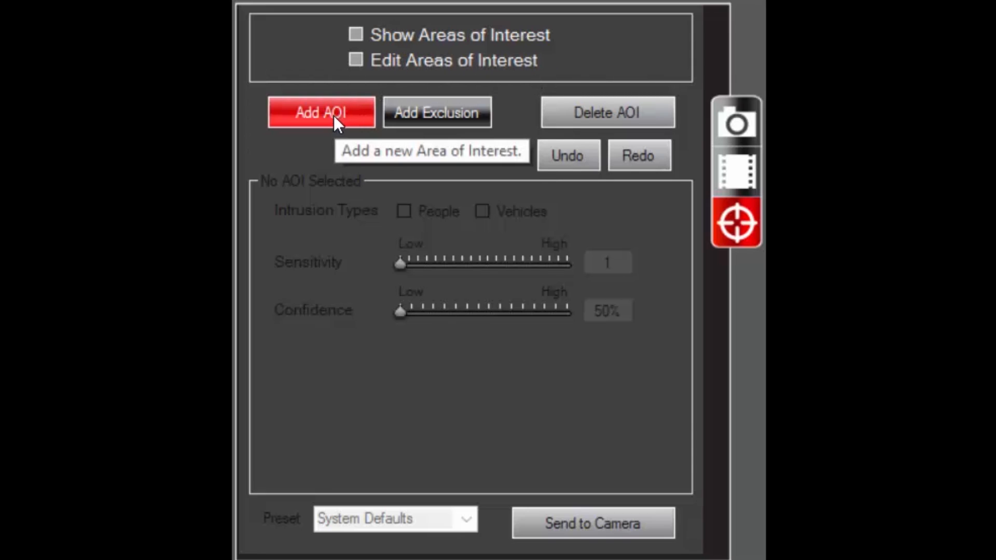
mouse_move(437, 125)
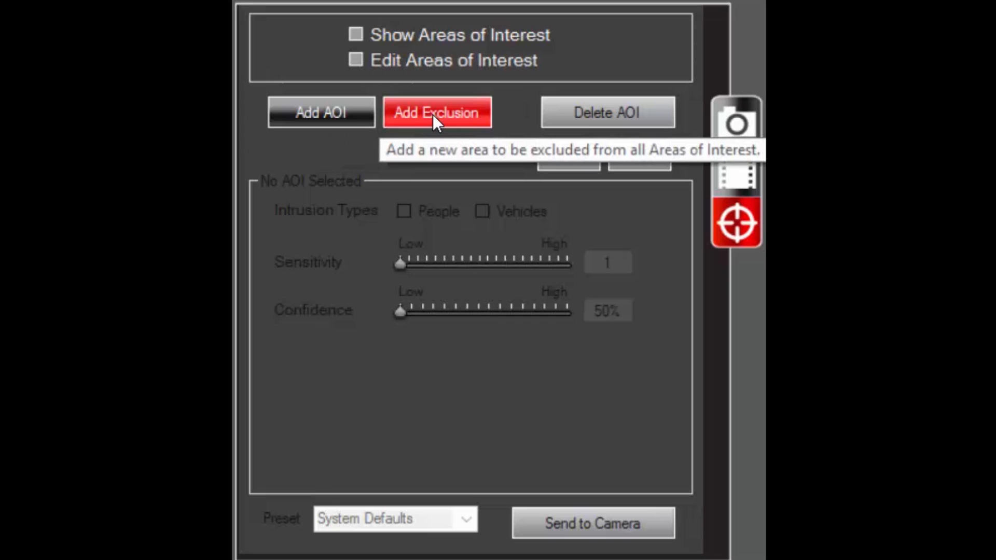
mouse_move(470, 127)
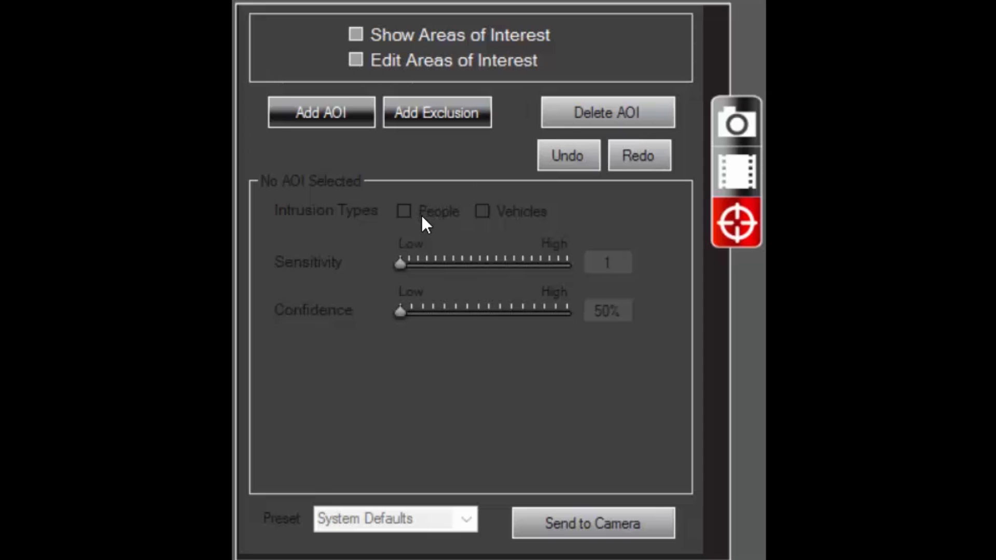
mouse_move(456, 239)
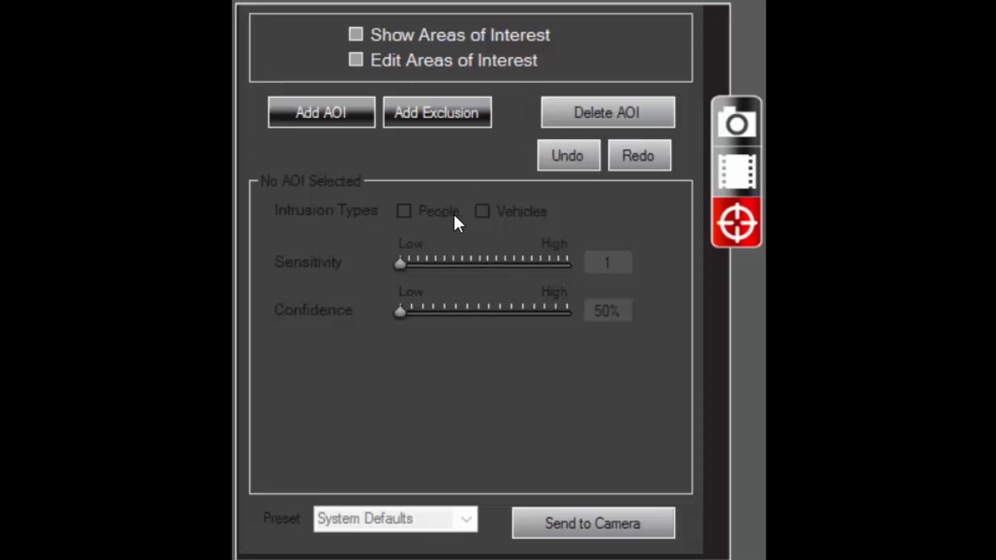
mouse_move(543, 224)
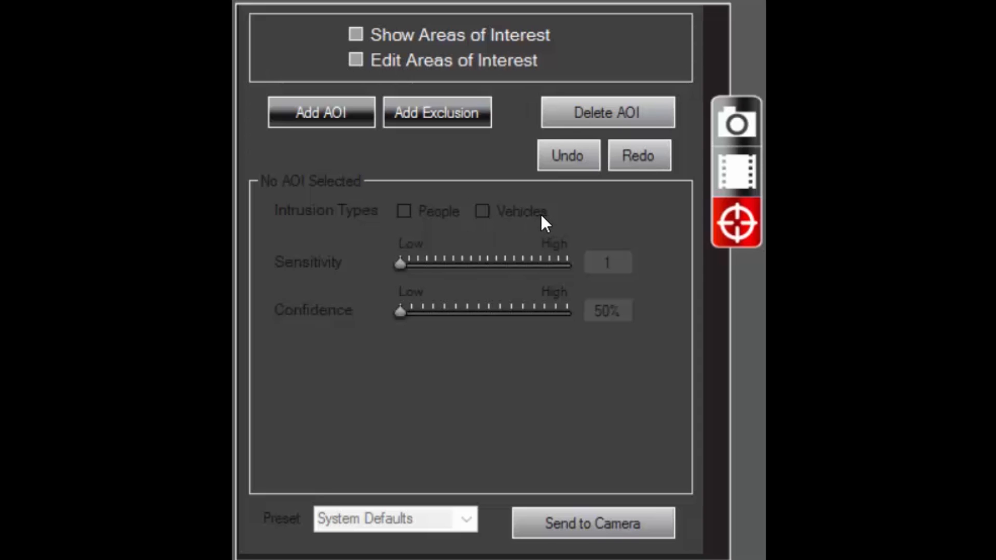
mouse_move(468, 243)
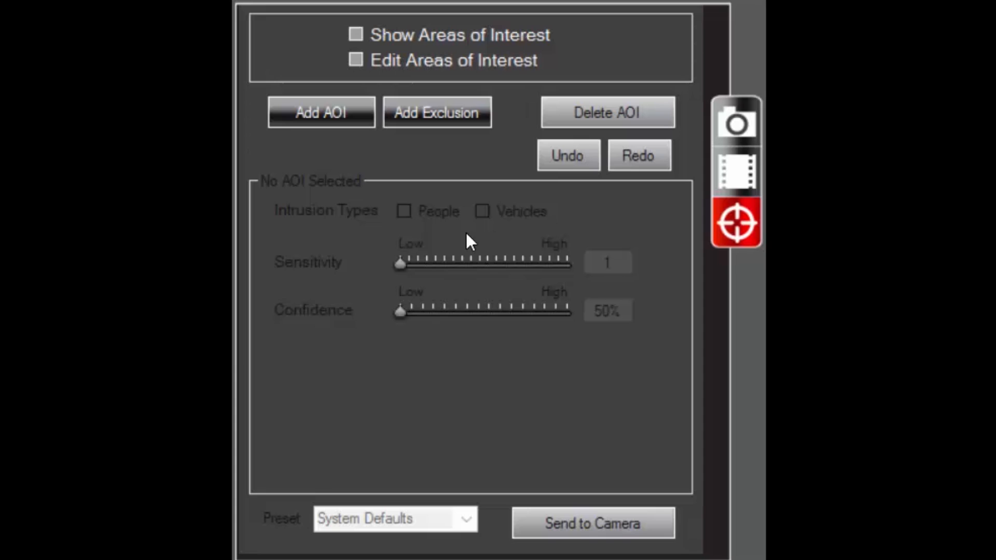
mouse_move(312, 279)
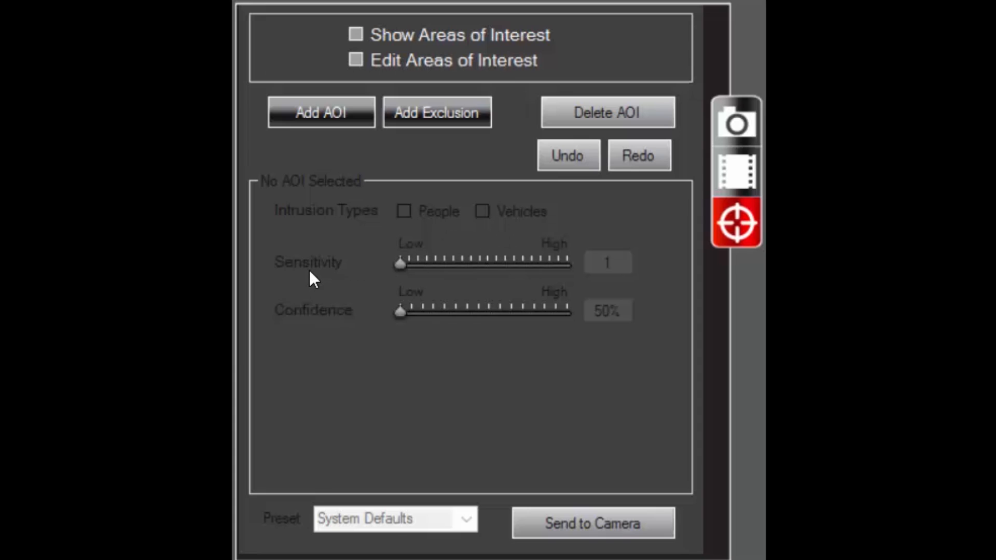
mouse_move(319, 332)
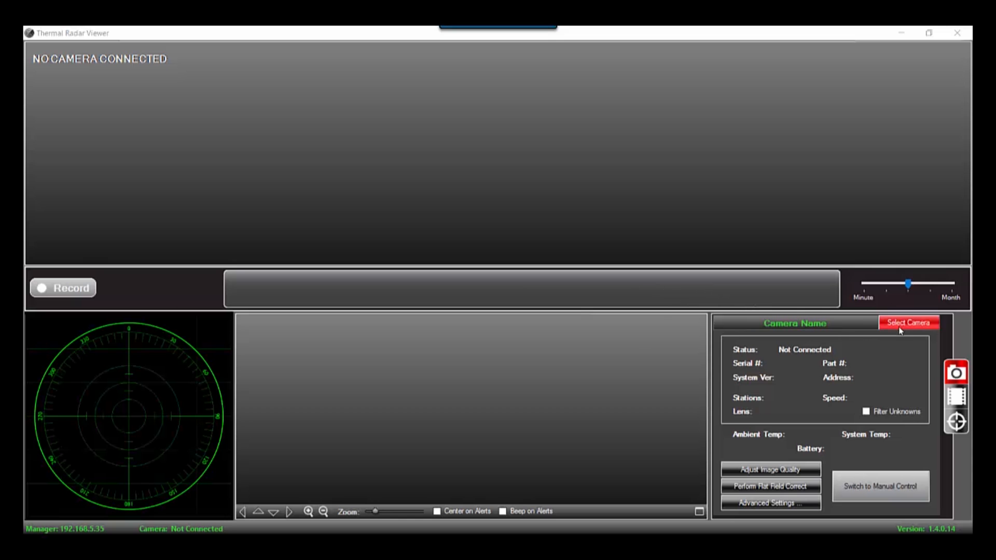
Select camera 77984 in the Select Camera dialog and connect to its live panoramic feed.
click(909, 321)
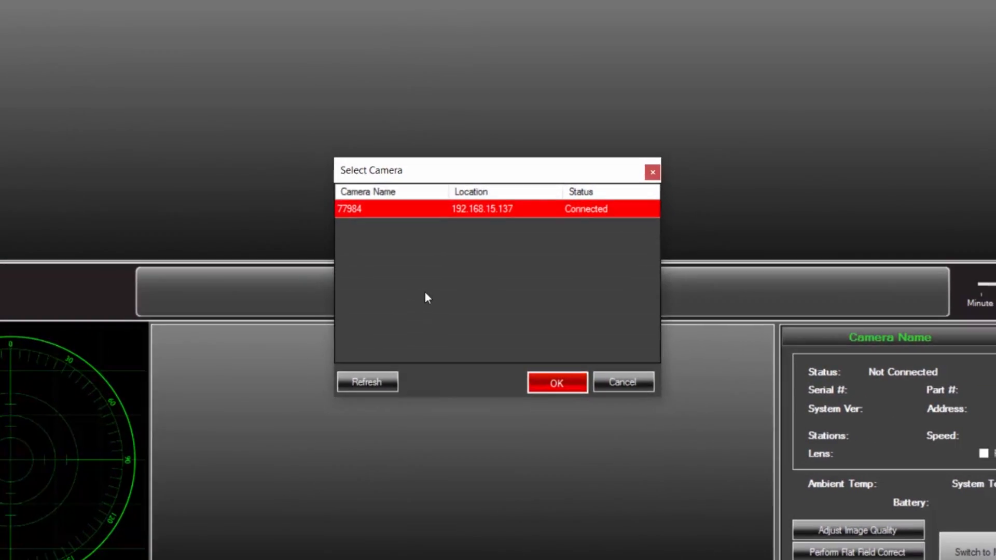
click(556, 382)
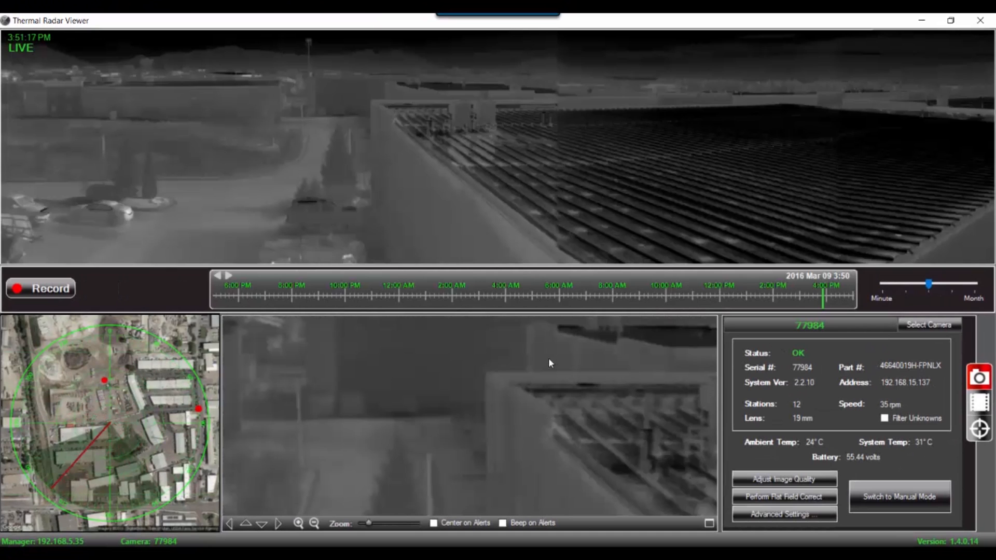